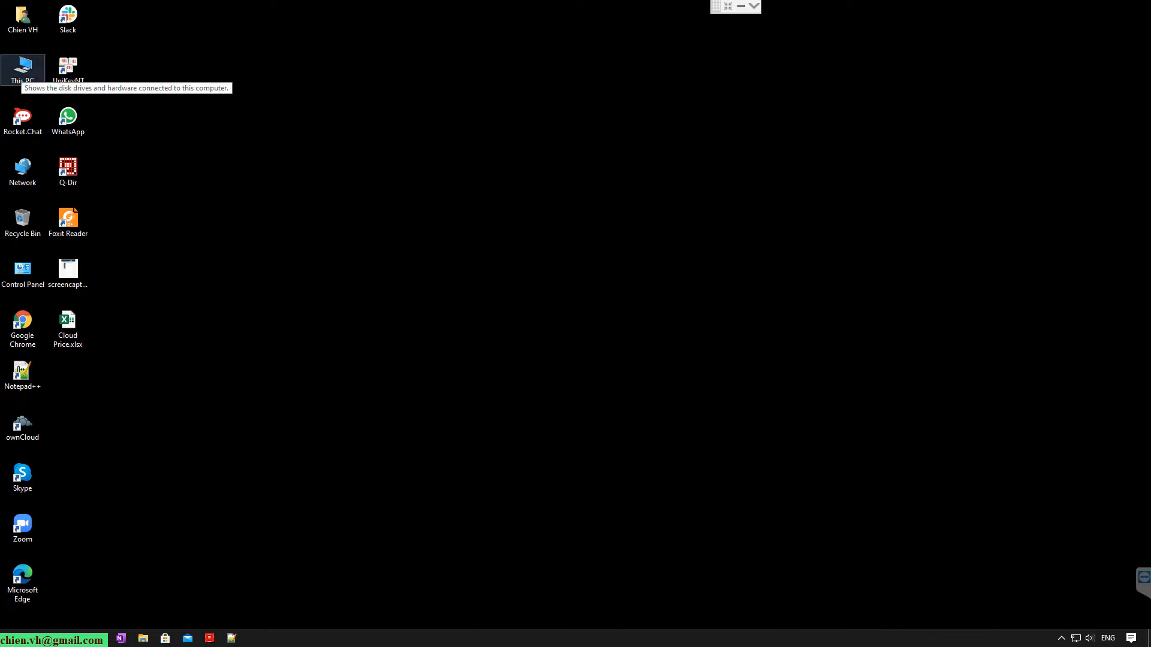
{"action": "mouse_move", "coordinate": [5, 107]}
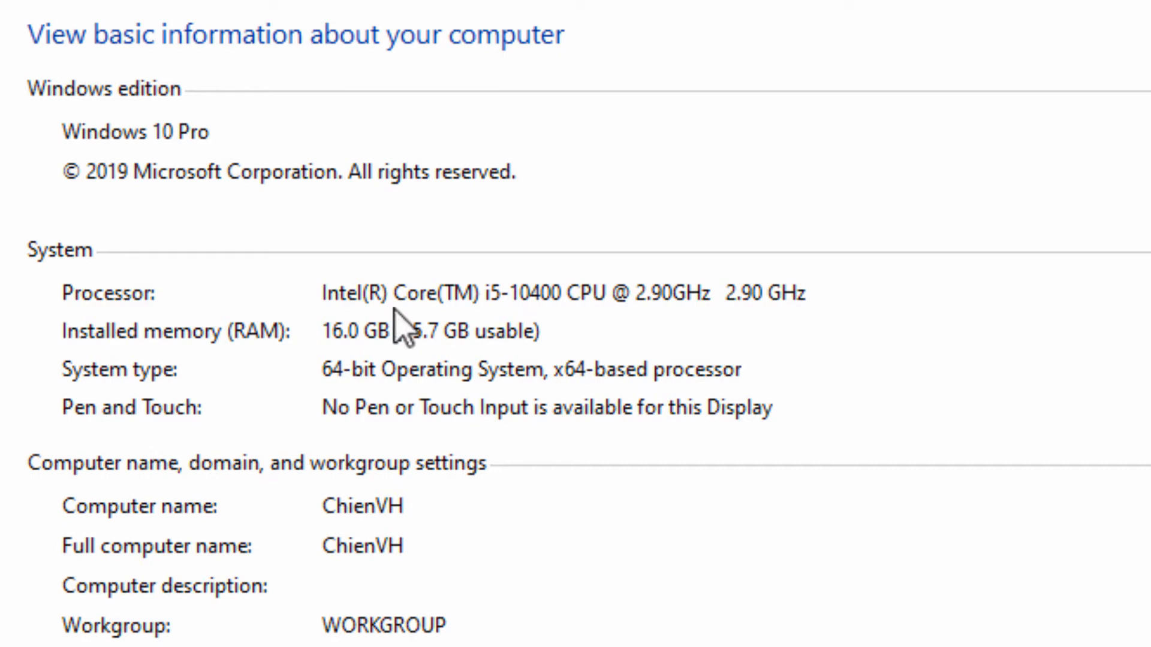
{"action": "mouse_move", "coordinate": [548, 383]}
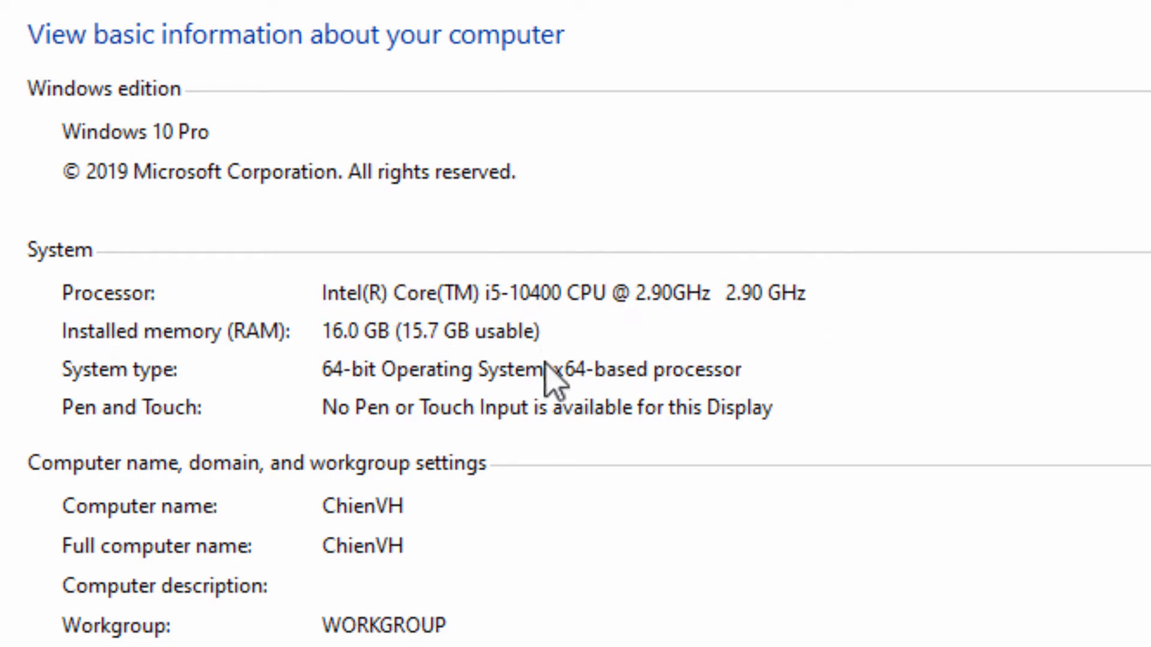
{"action": "mouse_move", "coordinate": [543, 543]}
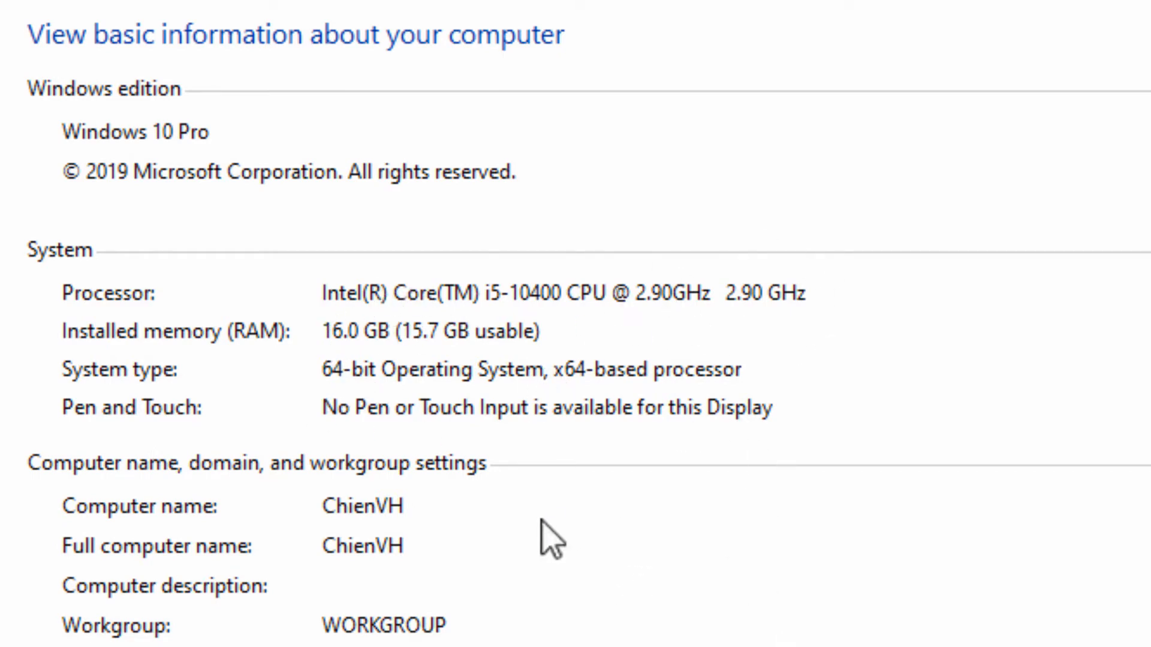
{"action": "mouse_move", "coordinate": [555, 493]}
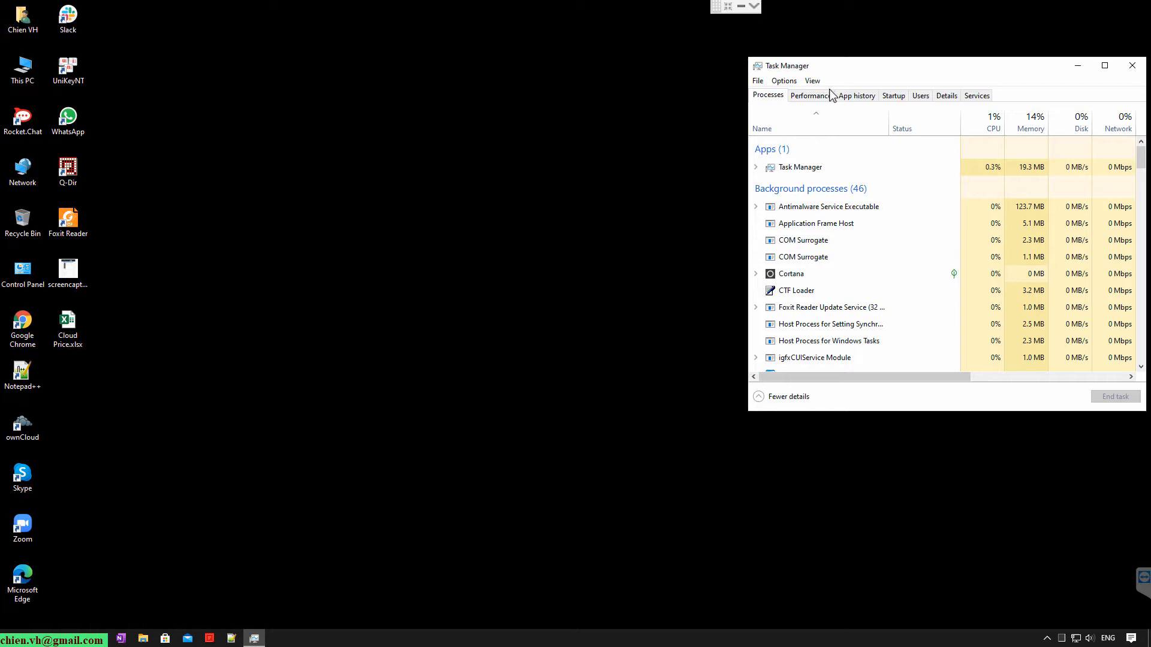
Show the CPU performance graph for the Core i5-10400 in Task Manager
{"action": "left_click", "coordinate": [809, 95]}
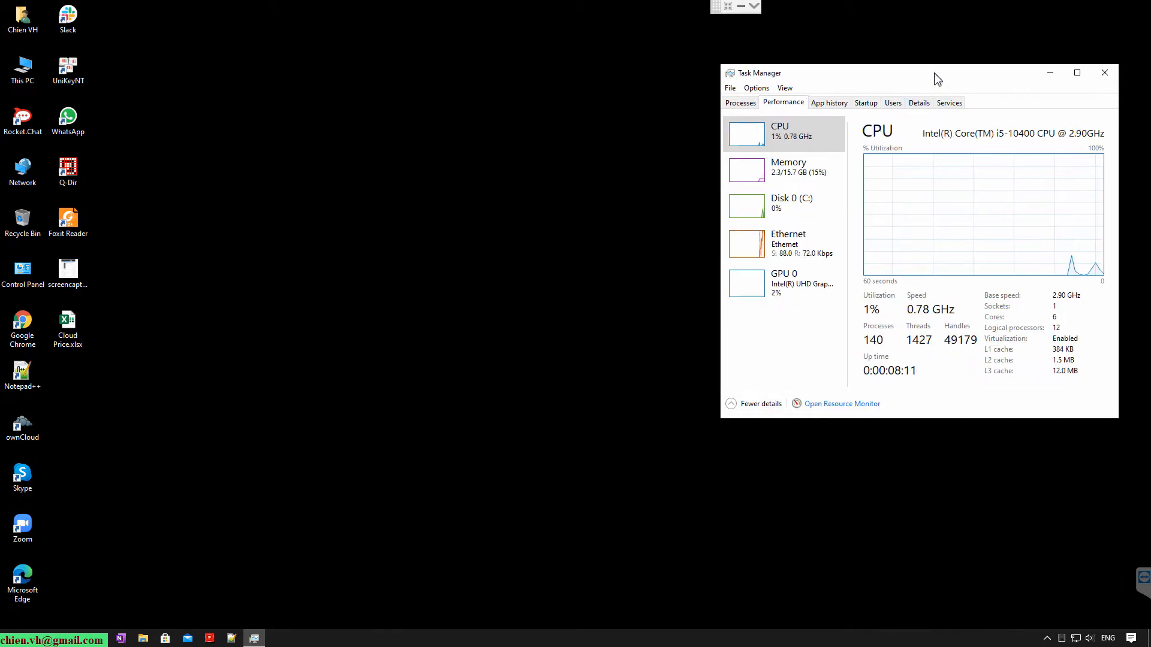
{"action": "mouse_move", "coordinate": [969, 86]}
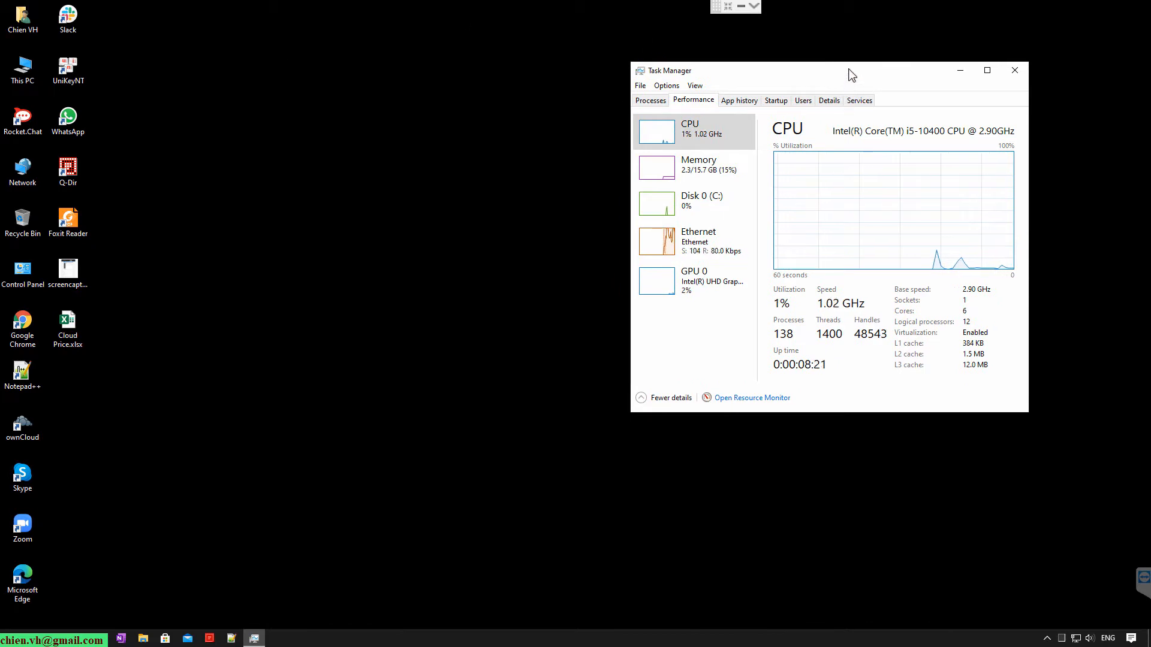
{"action": "mouse_move", "coordinate": [894, 96]}
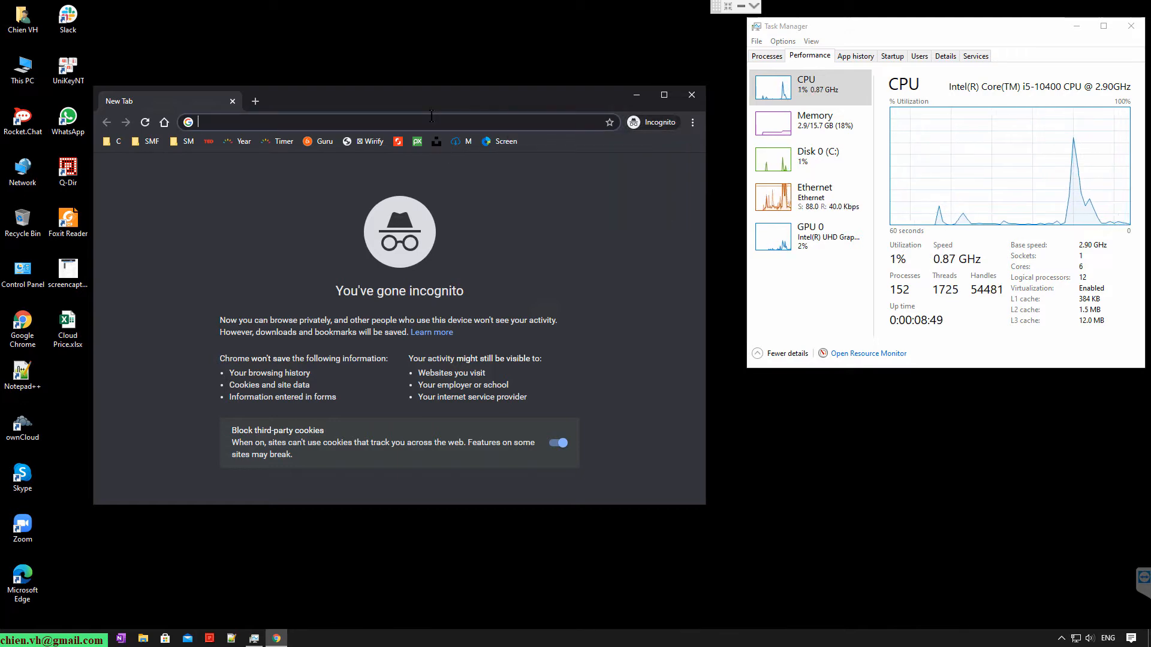
Load codeproject.com in a new incognito window
{"action": "type", "text": "codeproject.com"}
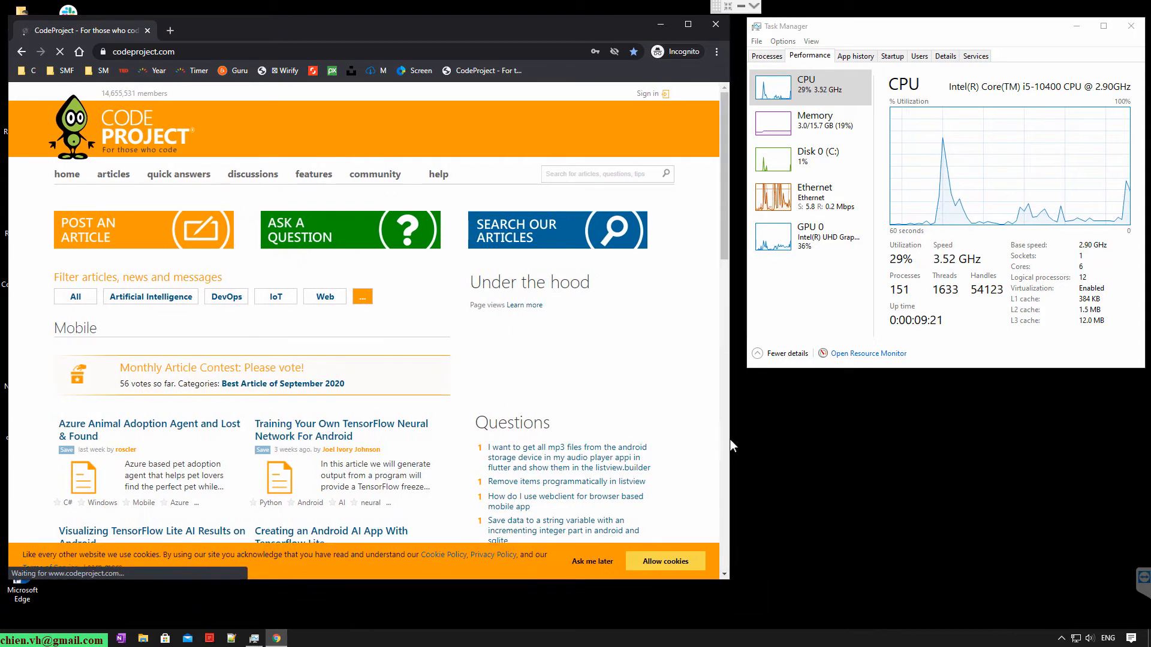
{"action": "mouse_move", "coordinate": [821, 108]}
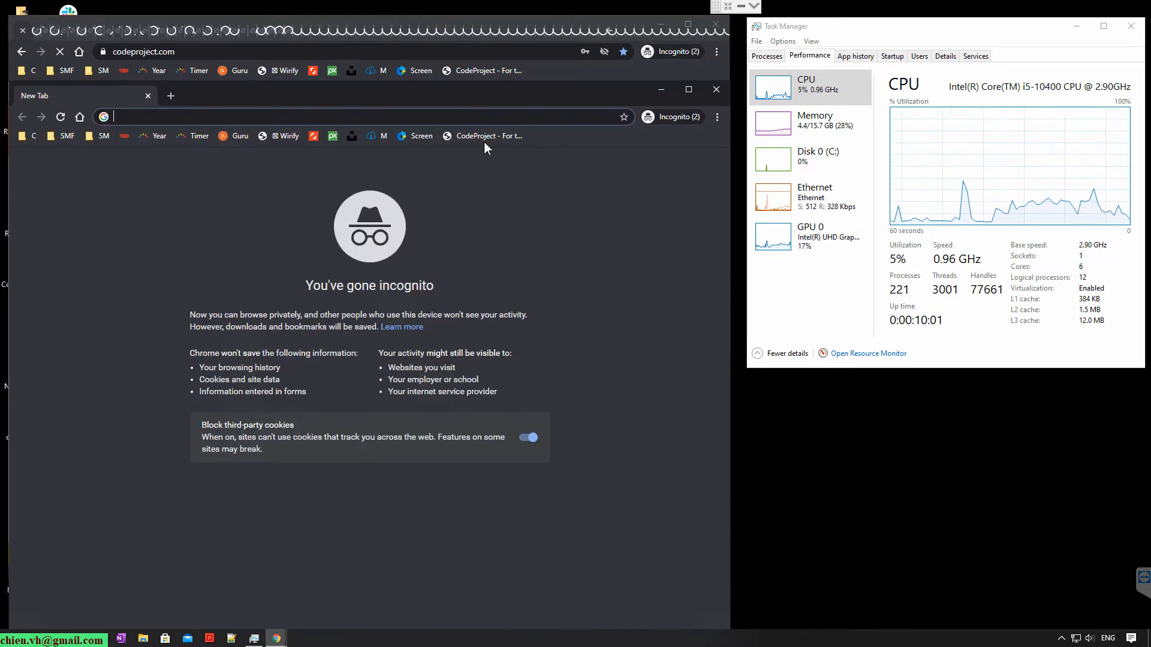
Load CodeProject in two incognito windows and open another incognito window
{"action": "left_click", "coordinate": [483, 136]}
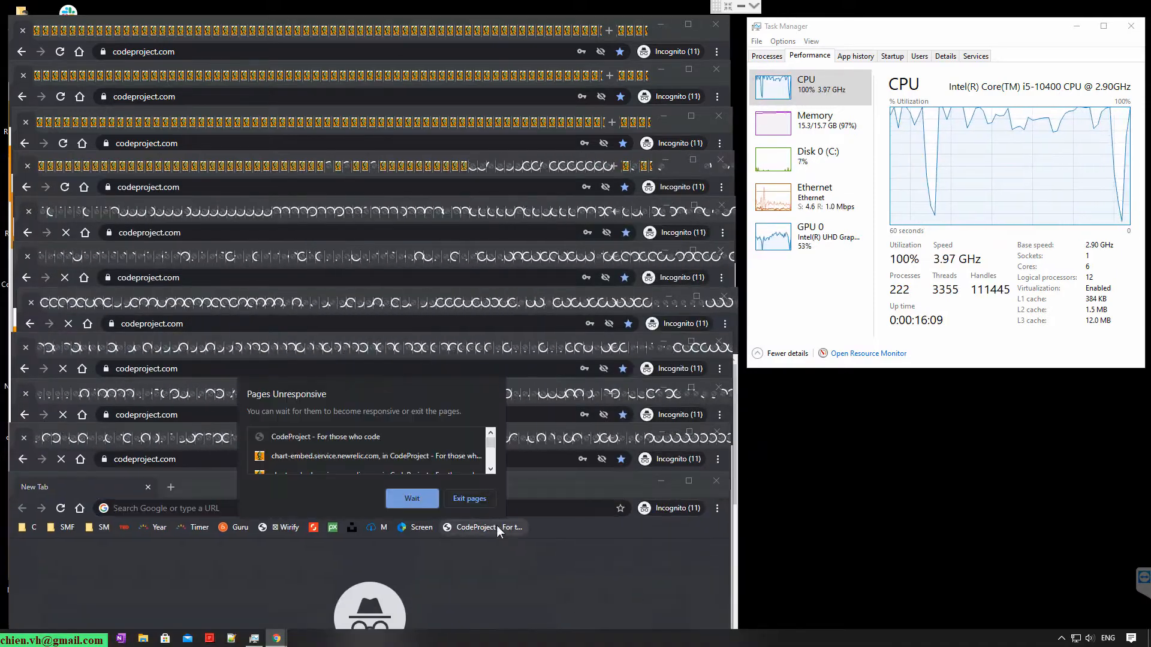
{"action": "left_click", "coordinate": [412, 499]}
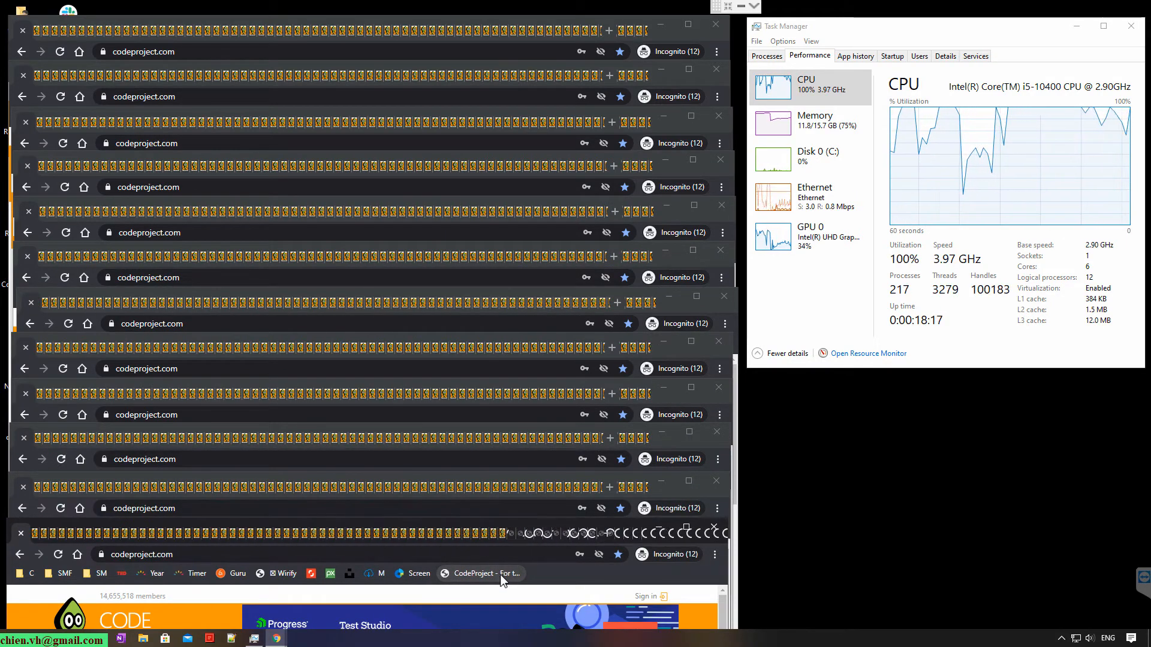
{"action": "left_click", "coordinate": [723, 324]}
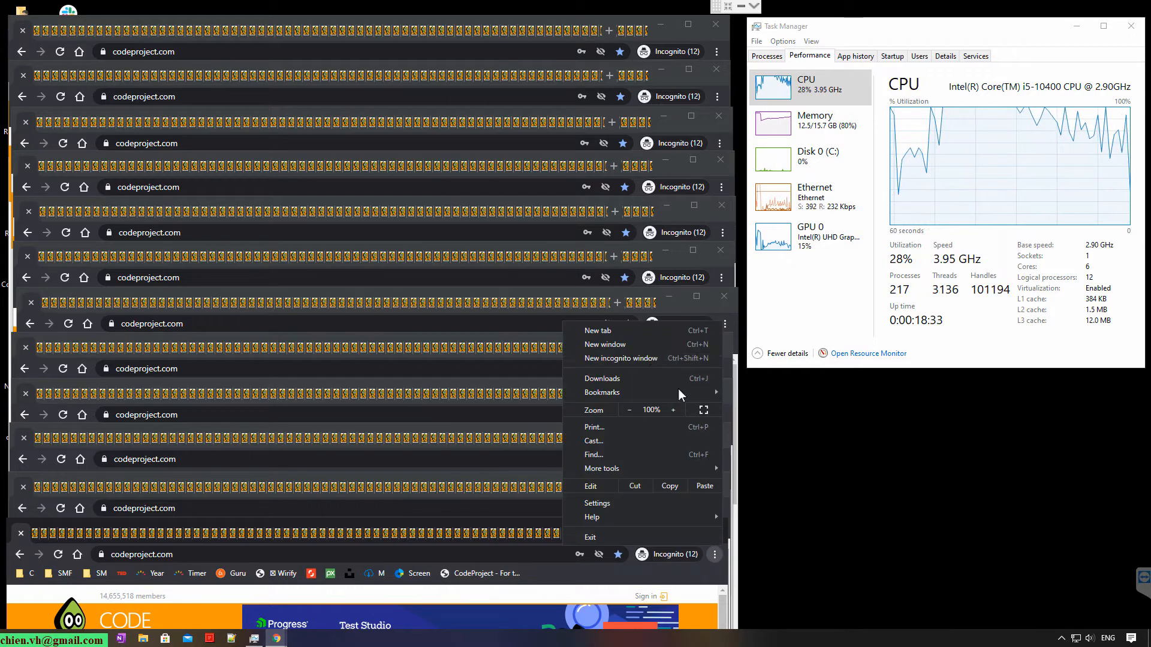
{"action": "left_click", "coordinate": [598, 330]}
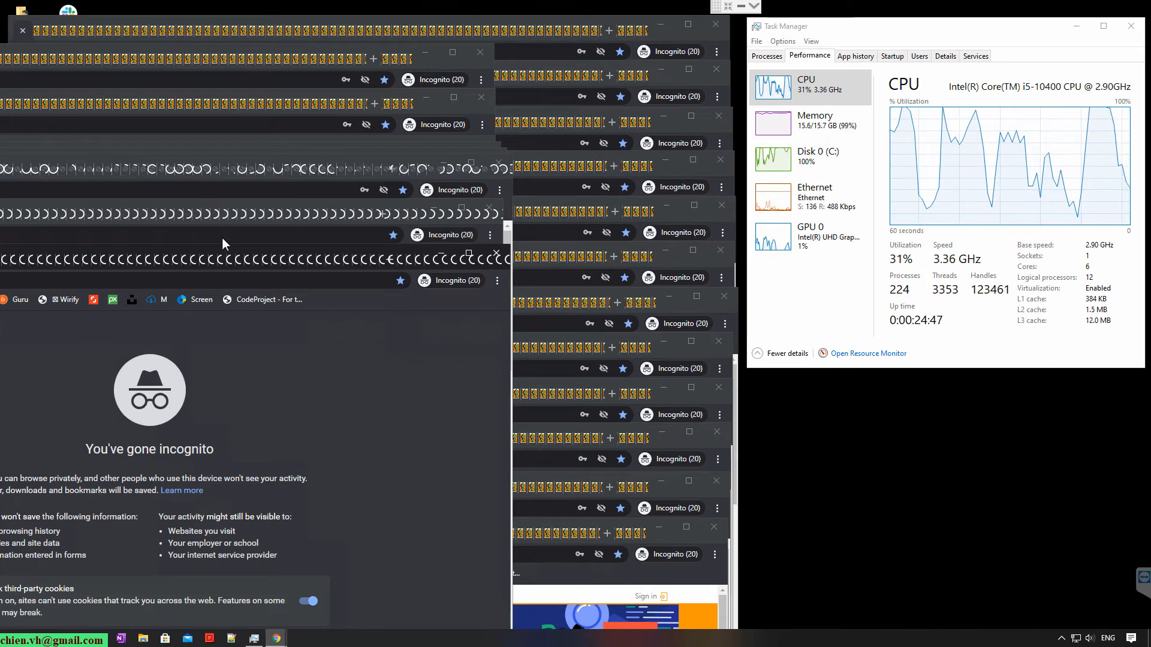
{"action": "mouse_move", "coordinate": [295, 338]}
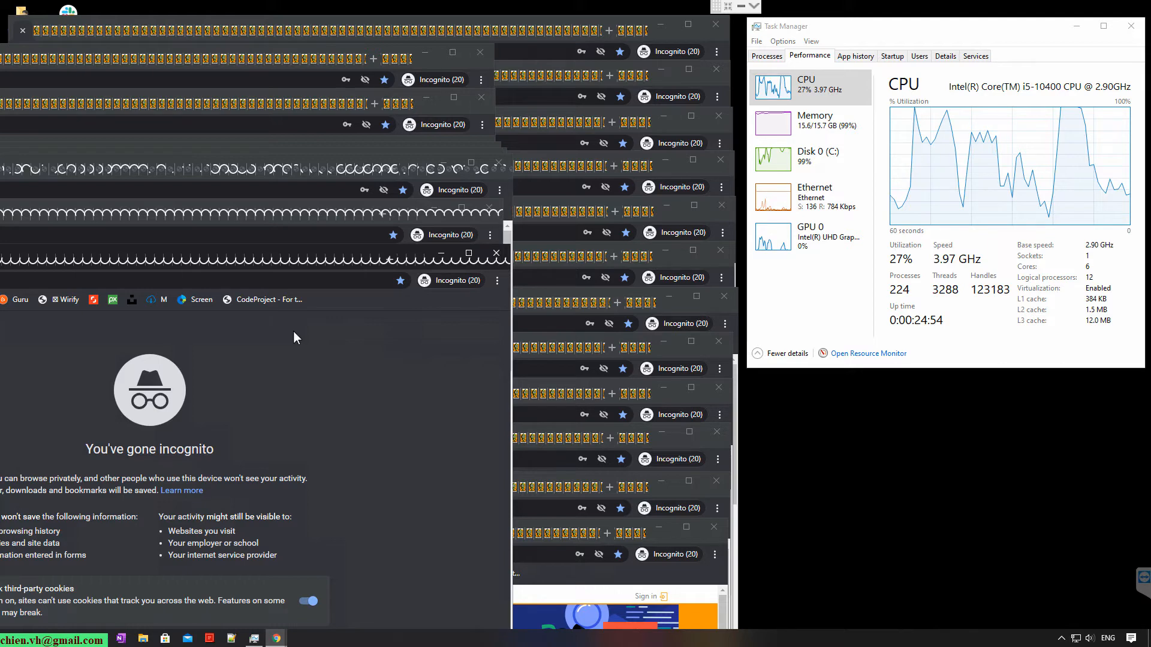
{"action": "mouse_move", "coordinate": [428, 186]}
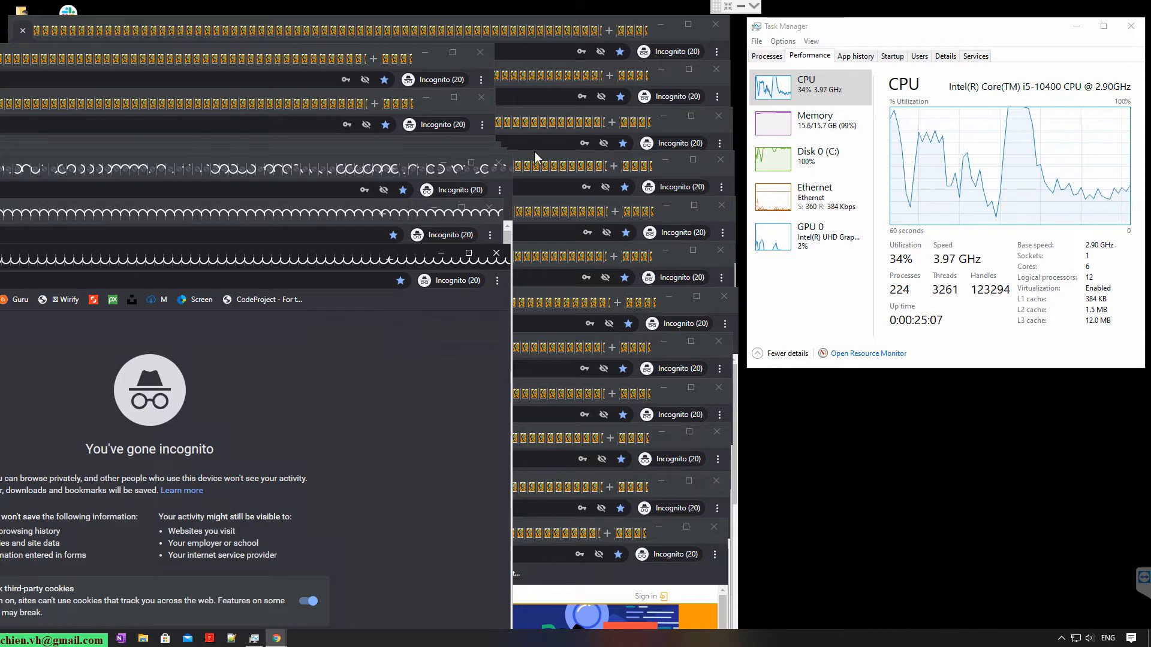
{"action": "mouse_move", "coordinate": [822, 180]}
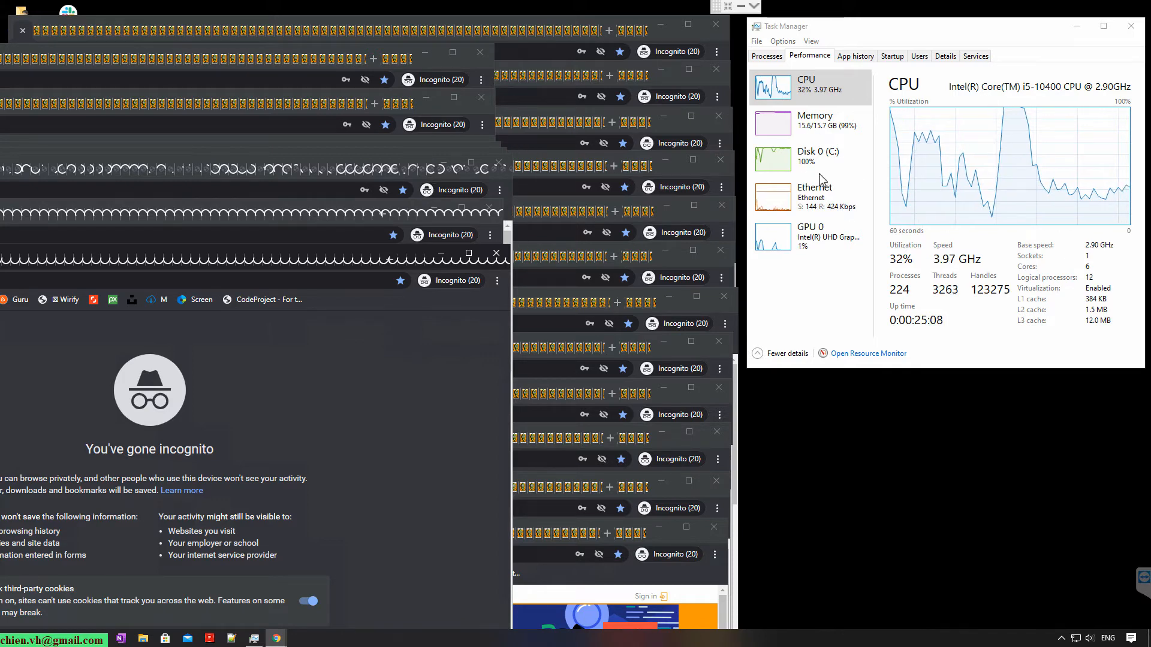
{"action": "mouse_move", "coordinate": [831, 147]}
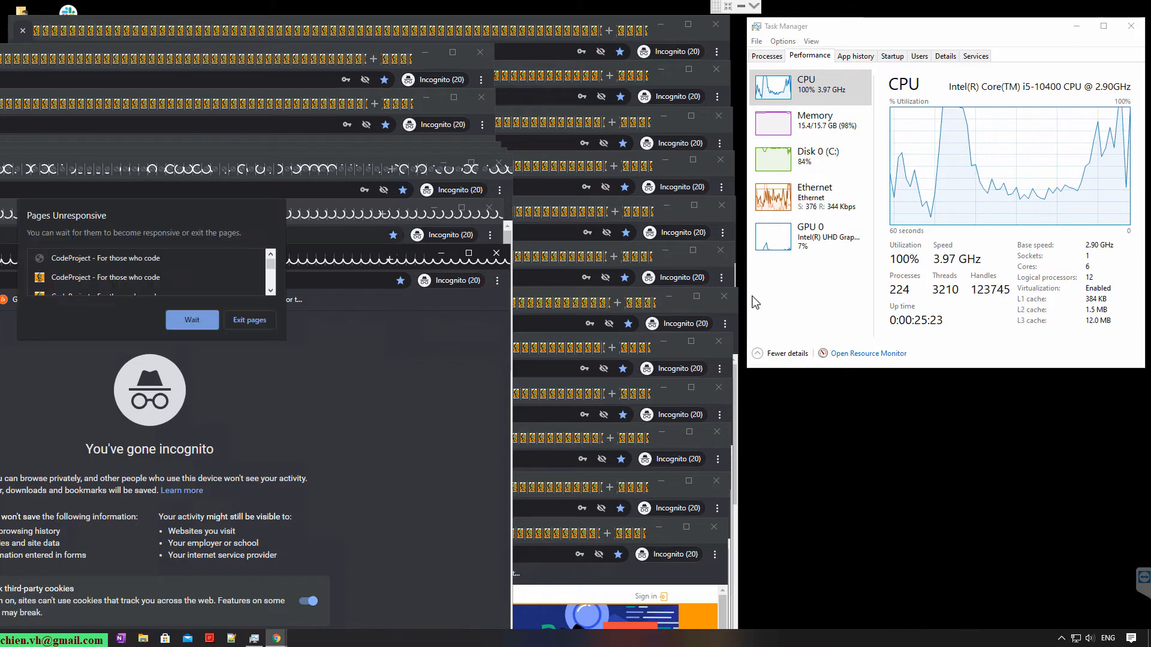
Choose Wait on the Pages Unresponsive warning so CodeProject finishes rendering
{"action": "left_click", "coordinate": [192, 320]}
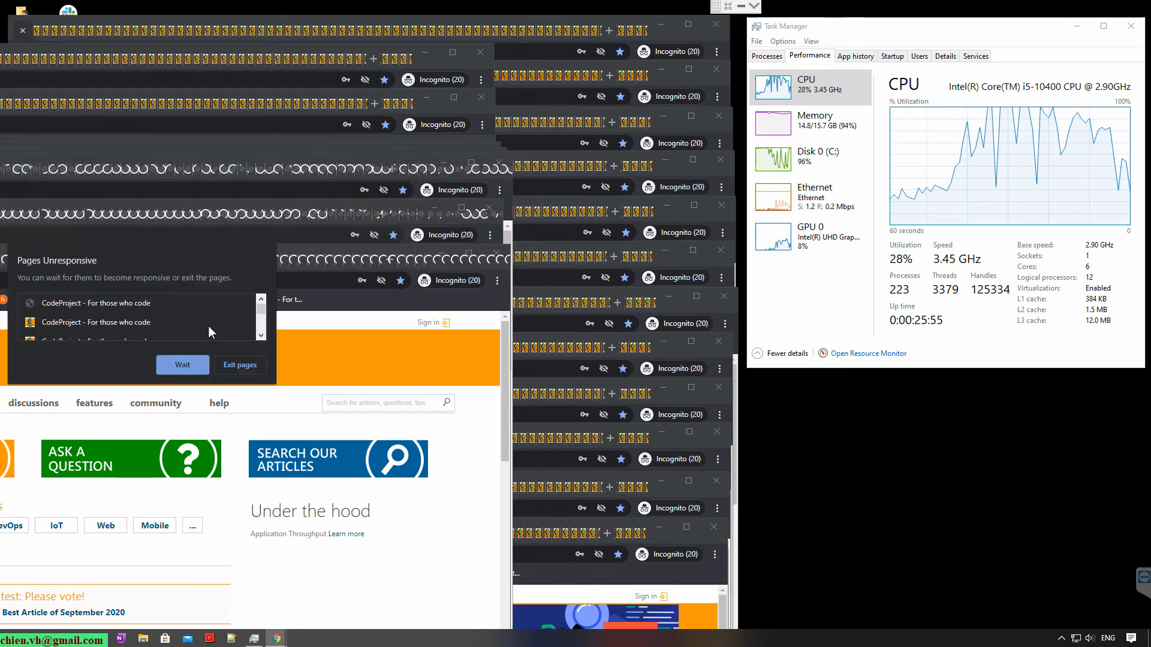
{"action": "left_click", "coordinate": [182, 365]}
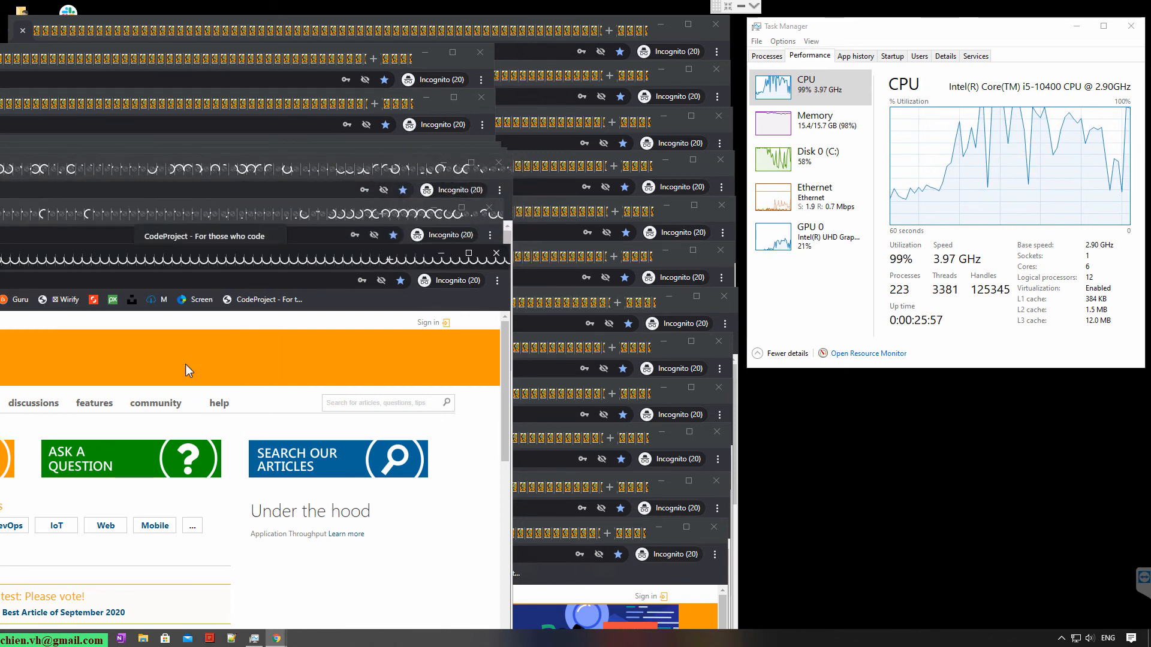